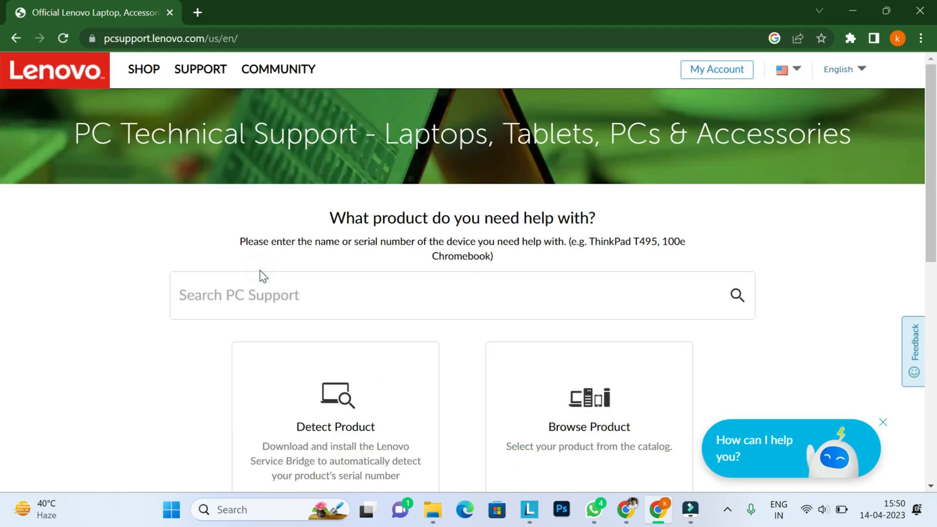
pyautogui.write('pe')
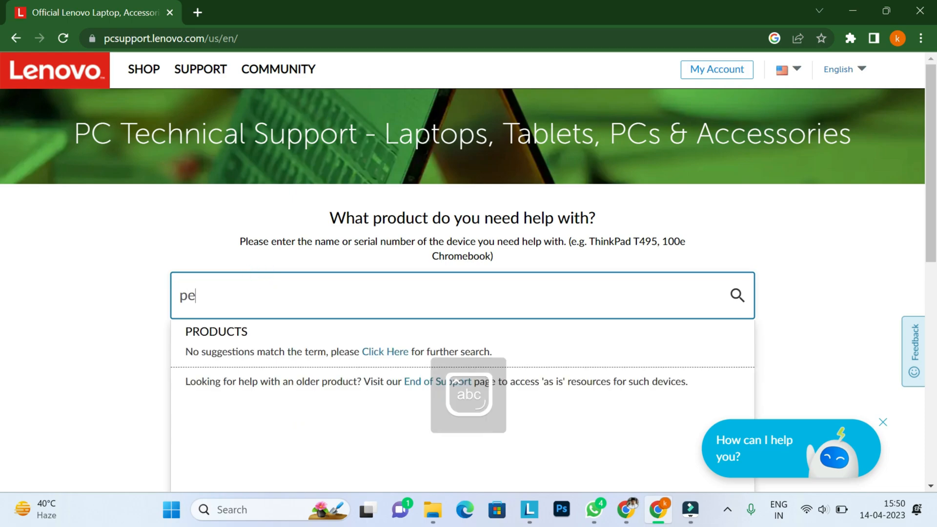
pyautogui.write('r90yndnd')
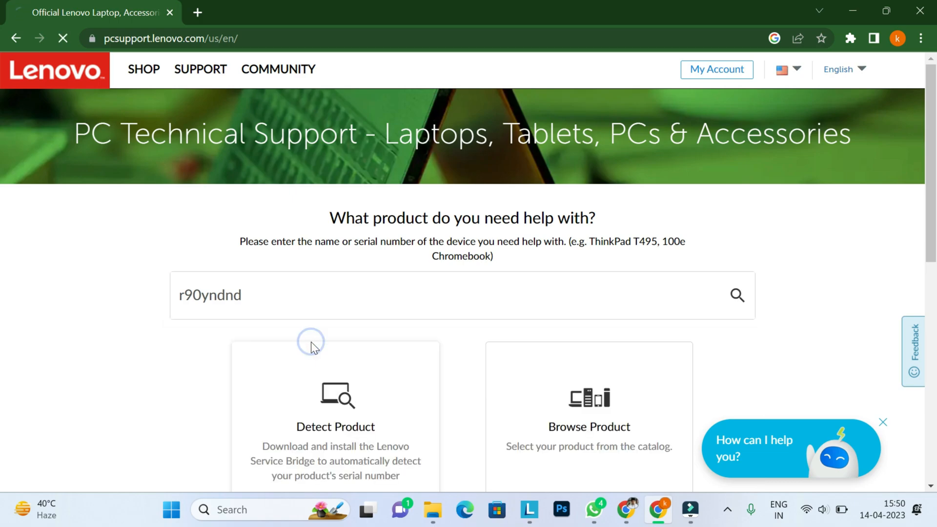
pyautogui.click(736, 295)
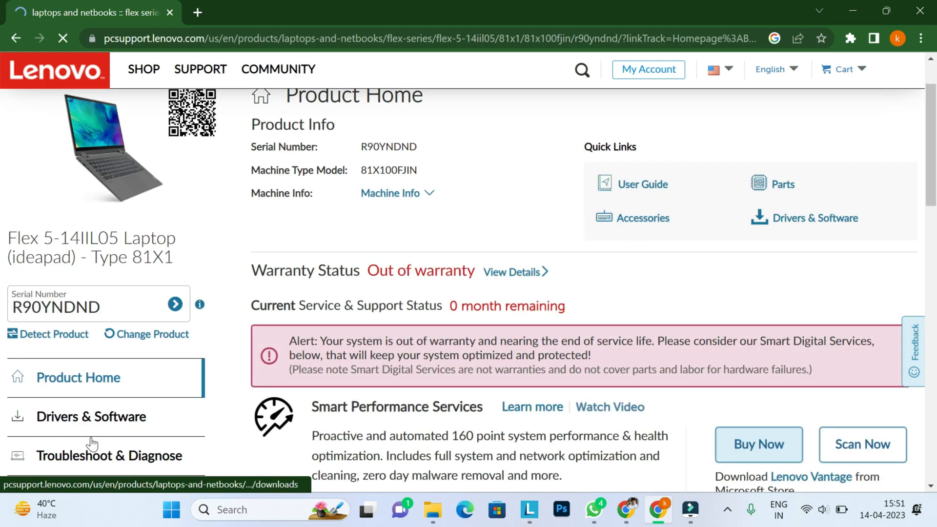
# - Go to the Flex 5's Drivers & Software and choose manual driver selection
pyautogui.click(91, 416)
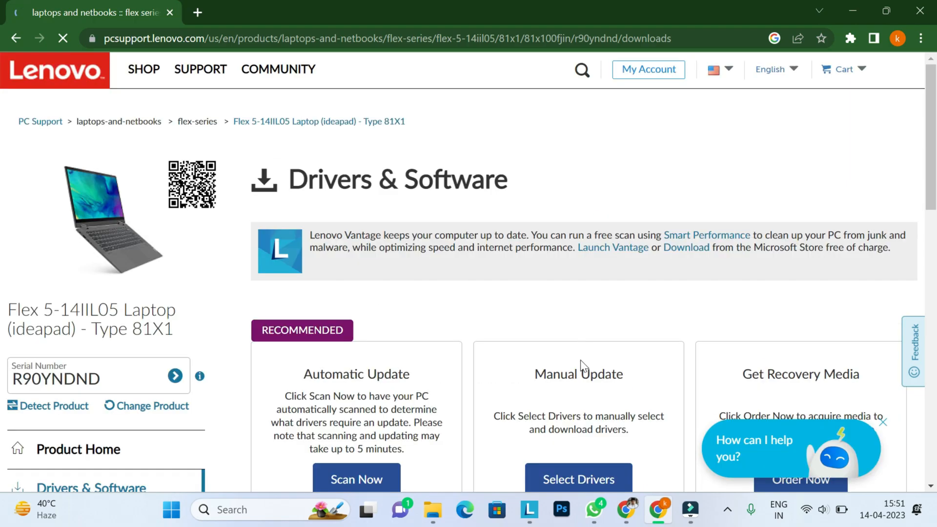
pyautogui.click(578, 479)
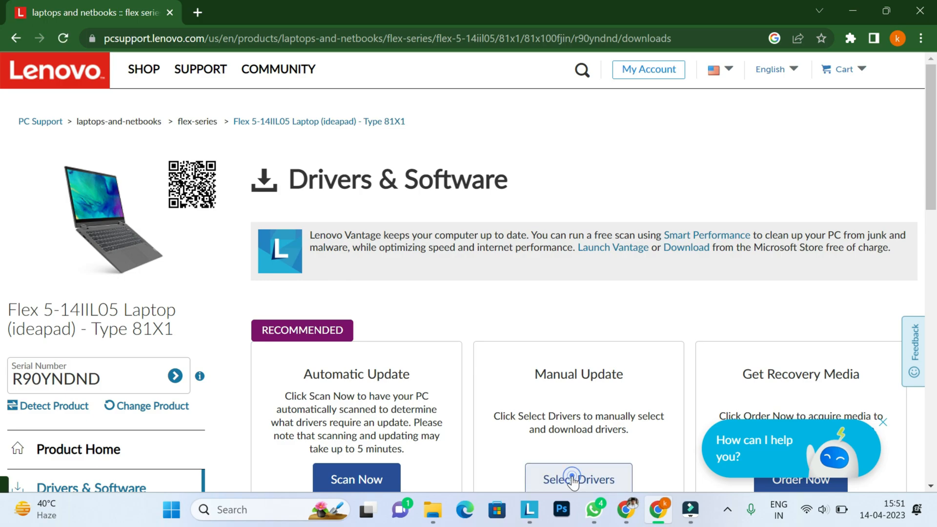
pyautogui.click(578, 479)
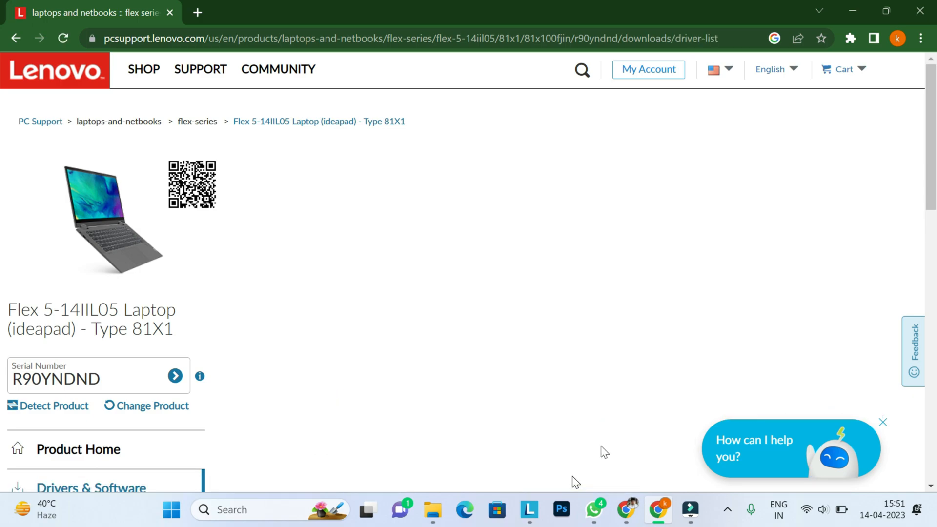
pyautogui.moveTo(0, 161)
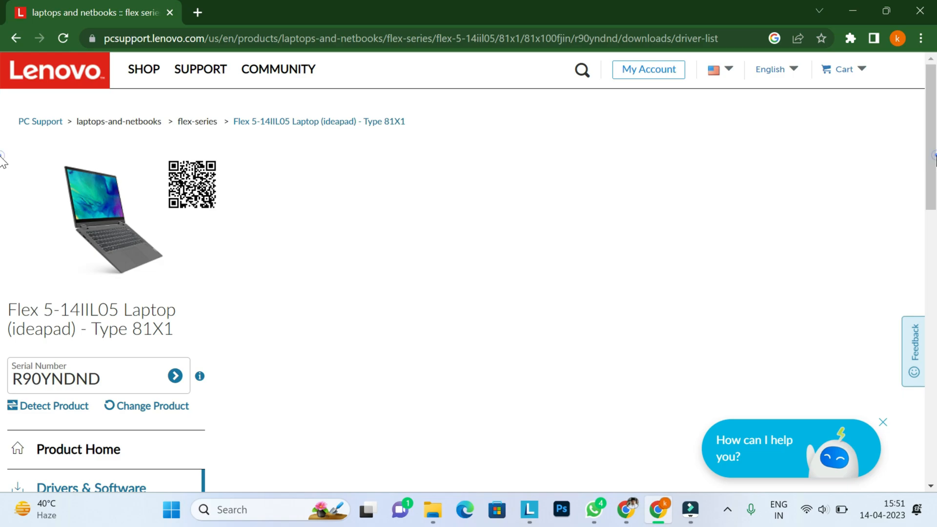
# - Scroll to the Networking: Wireless LAN category showing four WLAN driver packages
pyautogui.scroll(-3)
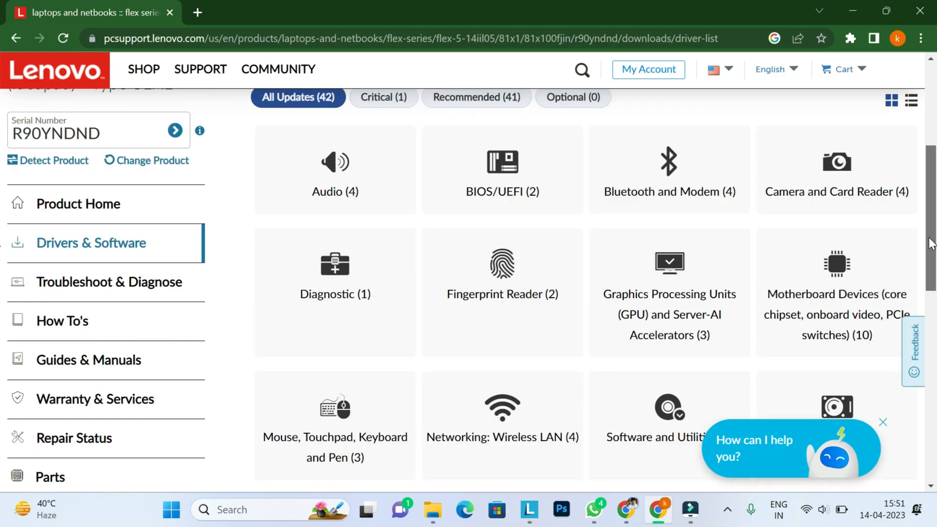
pyautogui.scroll(-3)
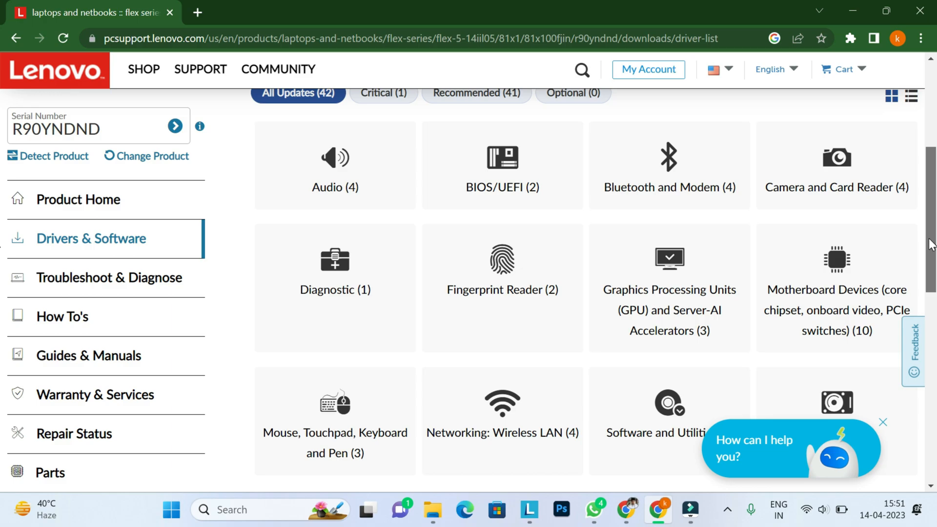
pyautogui.moveTo(511, 406)
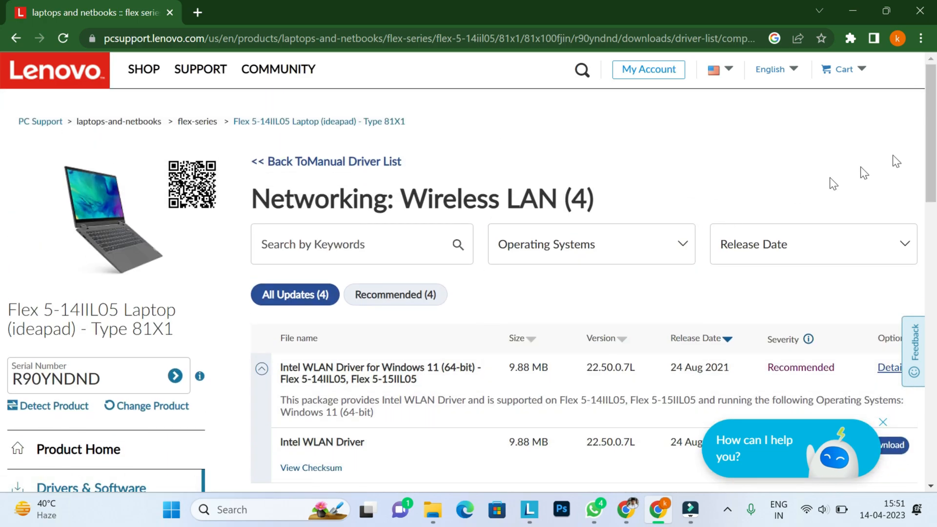
pyautogui.scroll(-3)
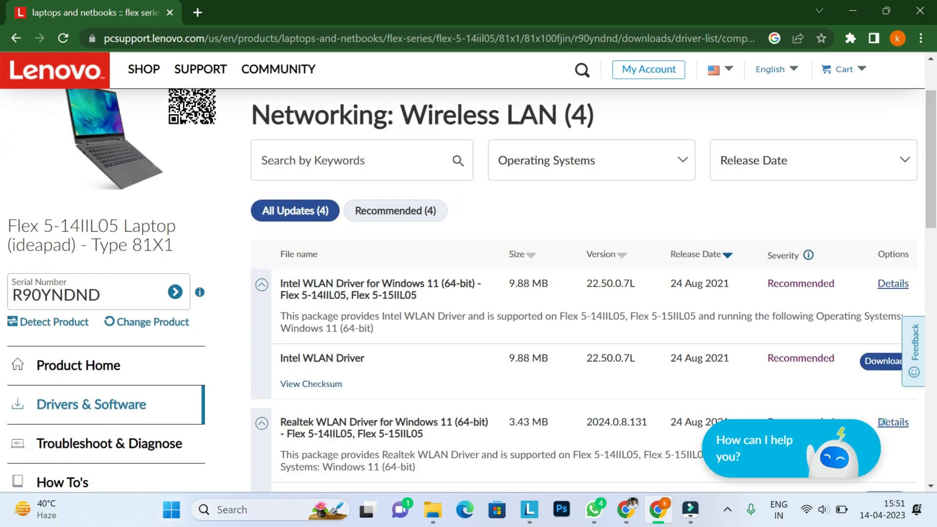
pyautogui.write('de')
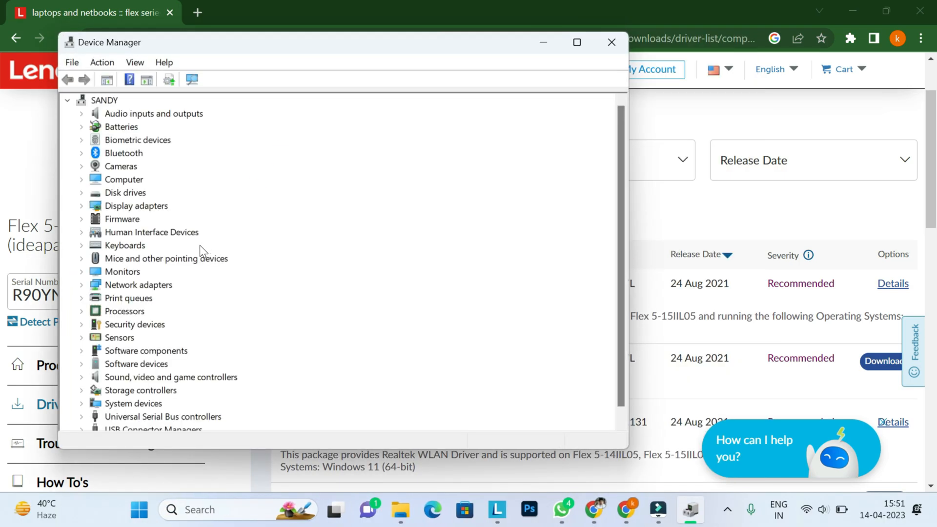
# - Check the Intel Wi-Fi 6 AX201 160MHz adapter's details under Network adapters, then close
pyautogui.click(81, 284)
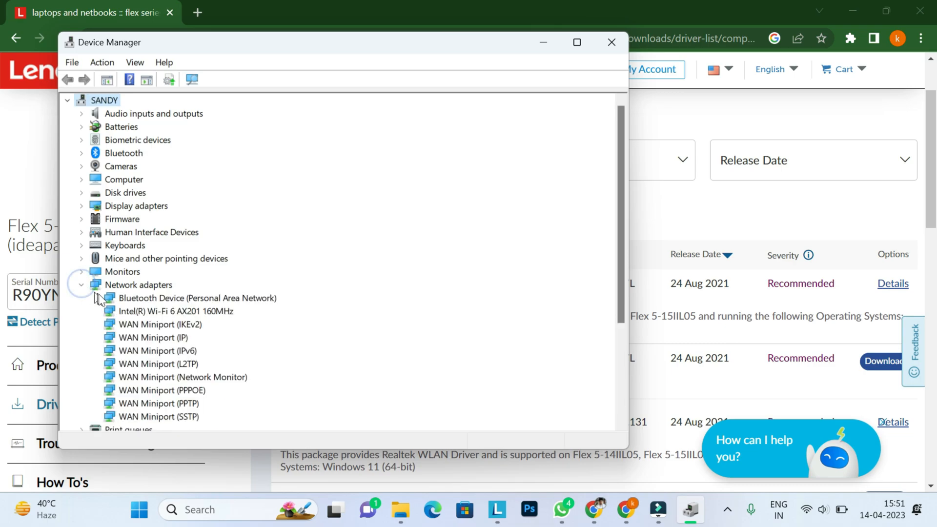
pyautogui.moveTo(186, 316)
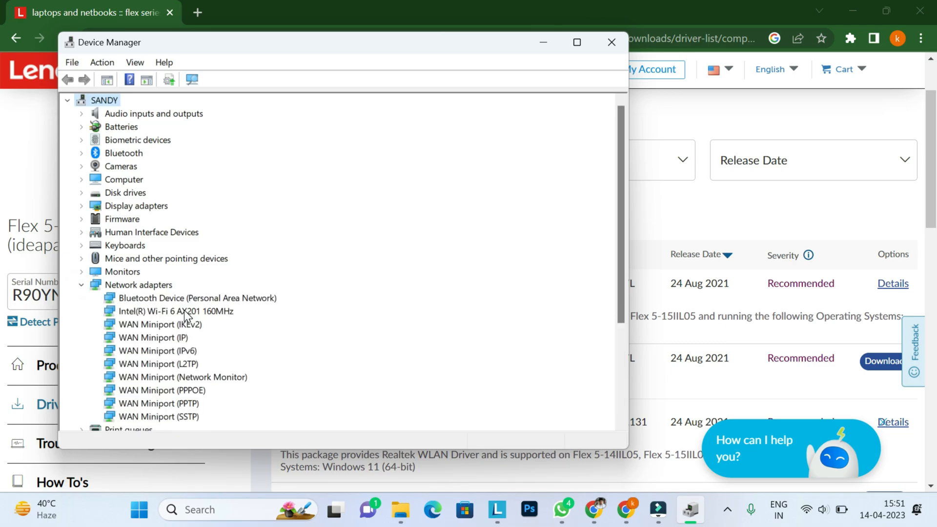
pyautogui.doubleClick(175, 311)
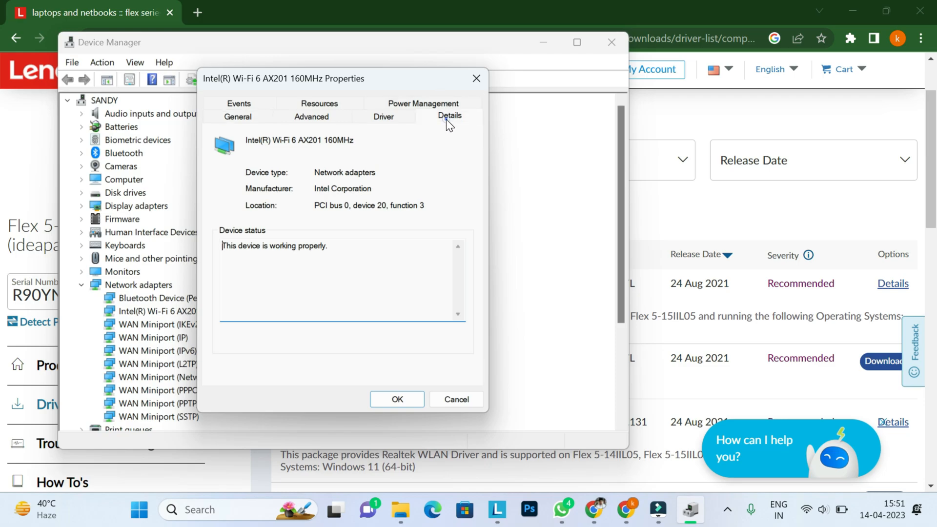
pyautogui.click(449, 115)
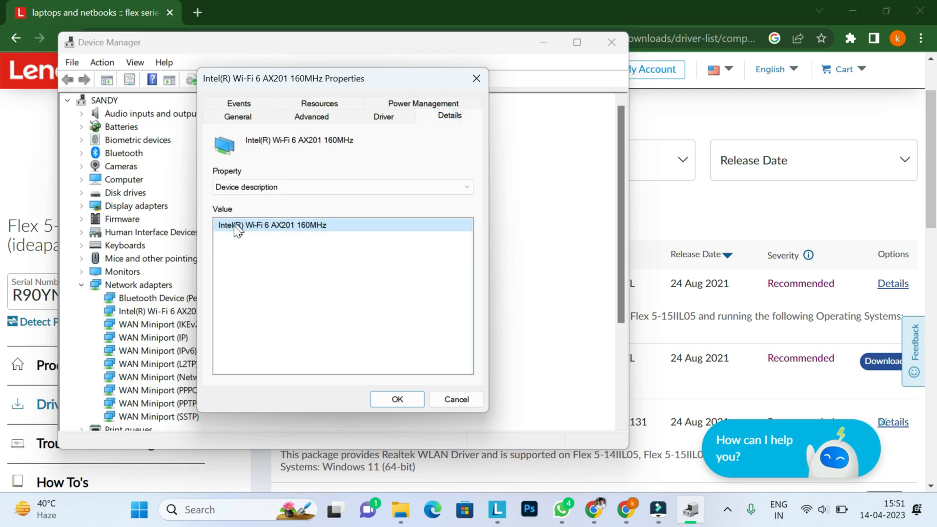
pyautogui.click(396, 399)
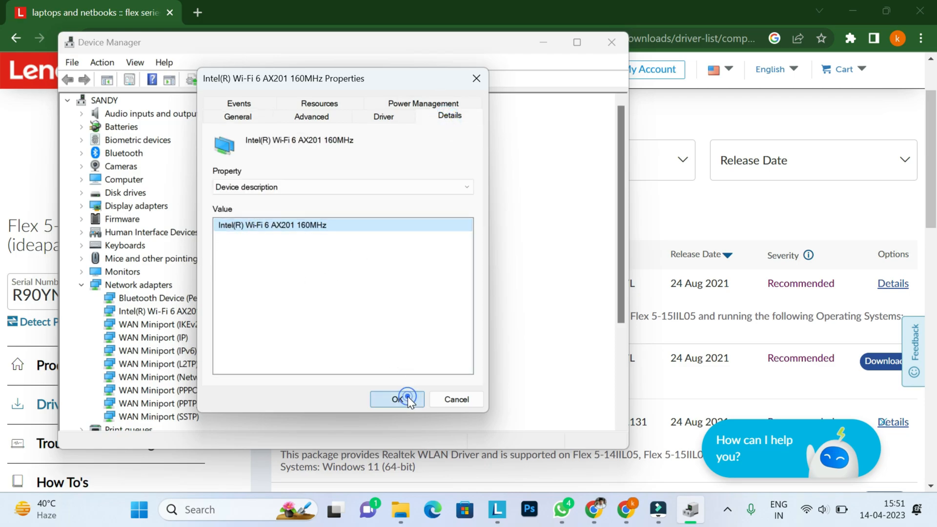
pyautogui.click(397, 399)
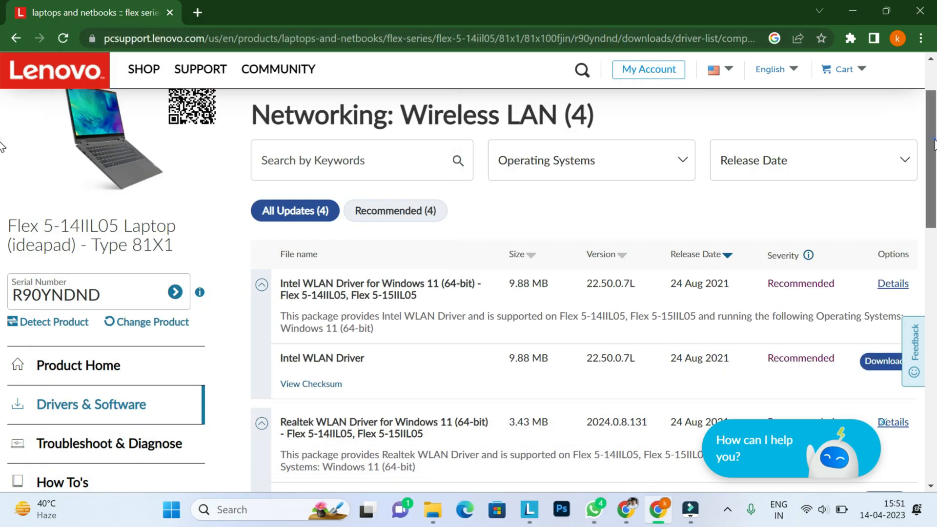
# - Open the Intel WLAN Driver for Windows 10 (64-bit) details and download it
pyautogui.scroll(-3)
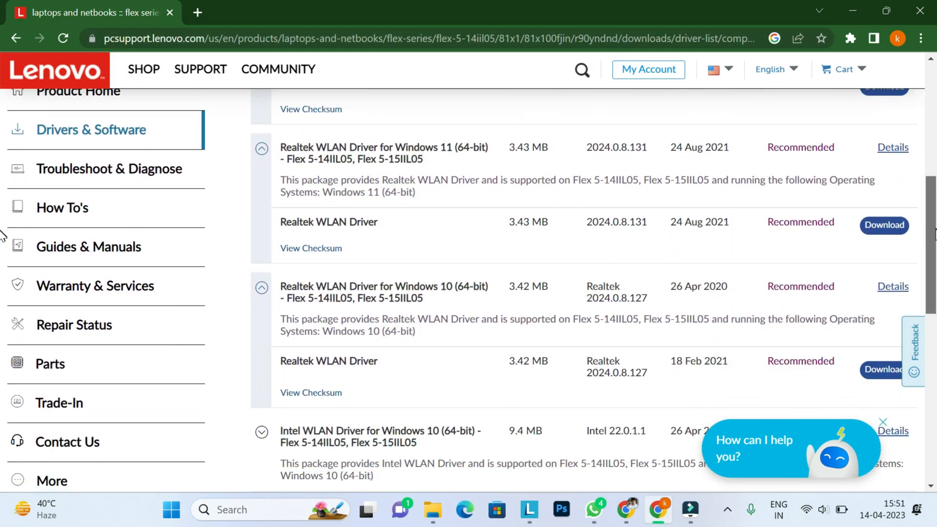
pyautogui.scroll(-3)
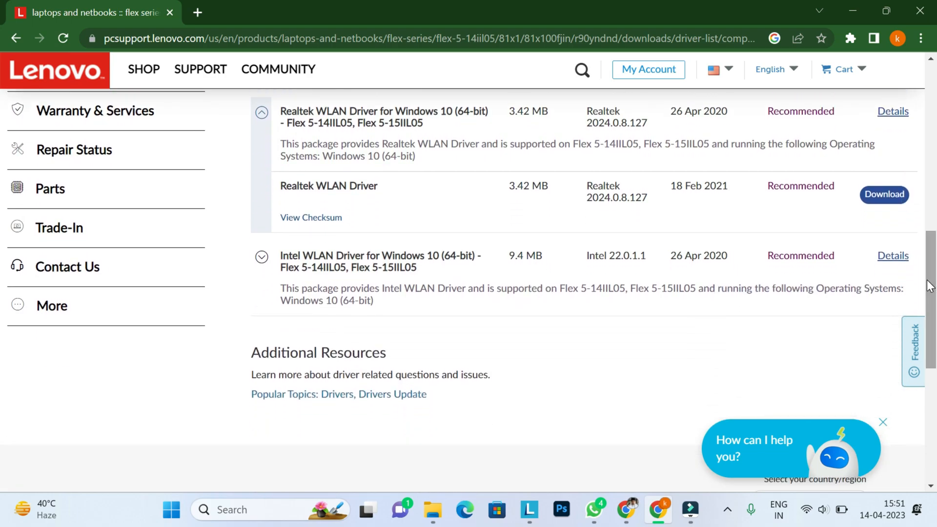
pyautogui.click(893, 255)
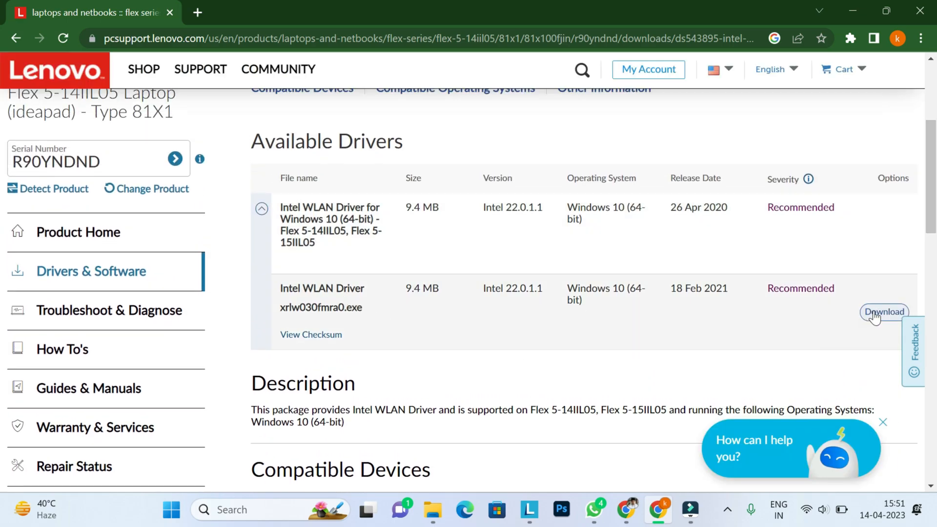
pyautogui.click(884, 312)
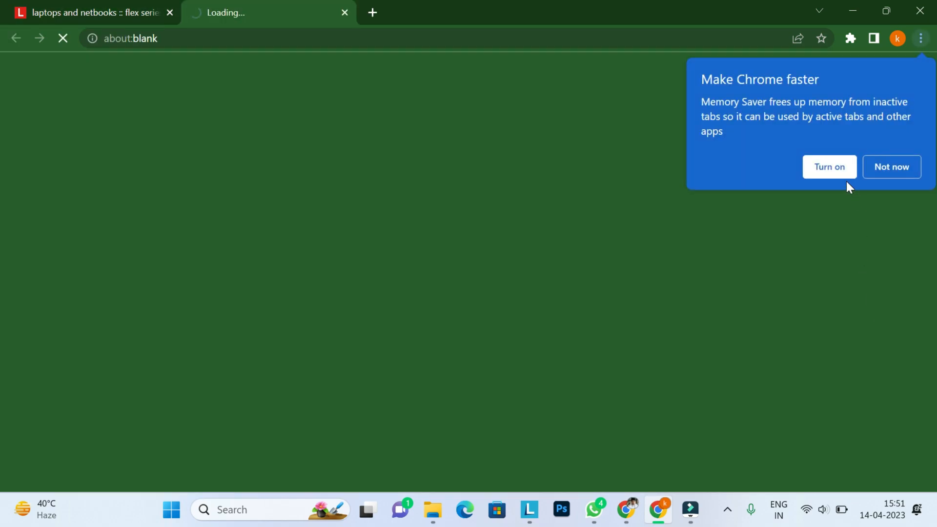